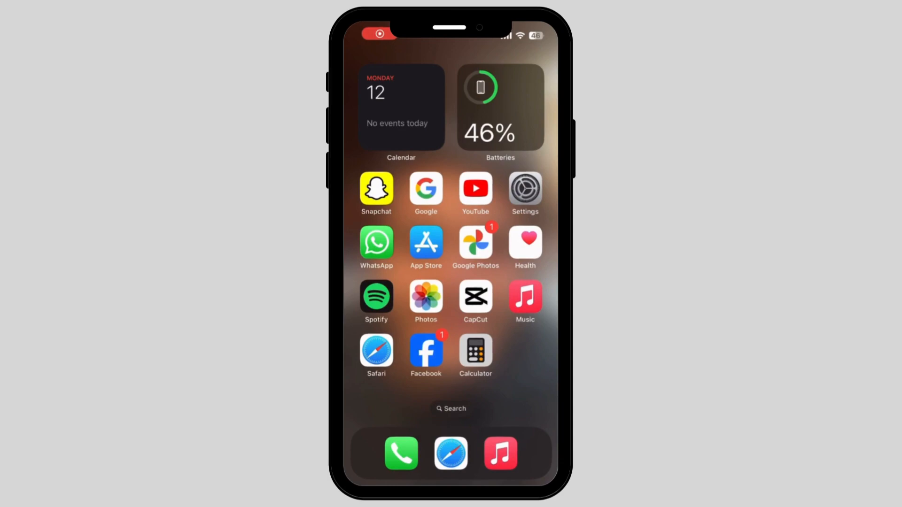
# Step: Search the Home Screen for 'messages' to find the Messenger app
pyautogui.click(451, 409)
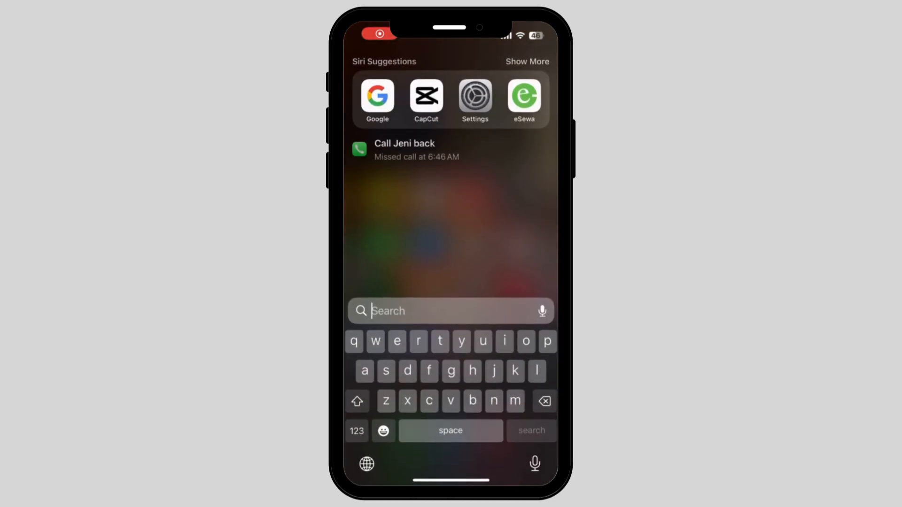
pyautogui.write('messages')
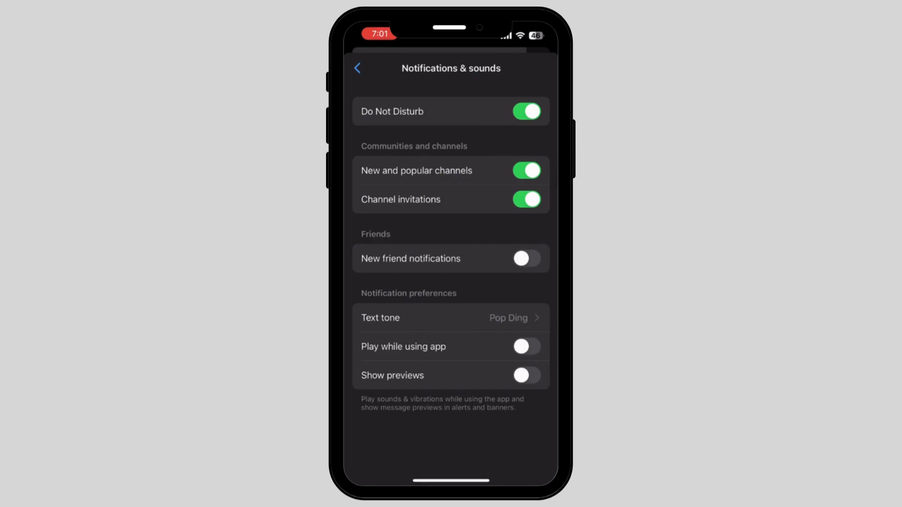
# Step: Switch Do Not Disturb off and Show previews on for Messenger, then return Home
pyautogui.click(526, 111)
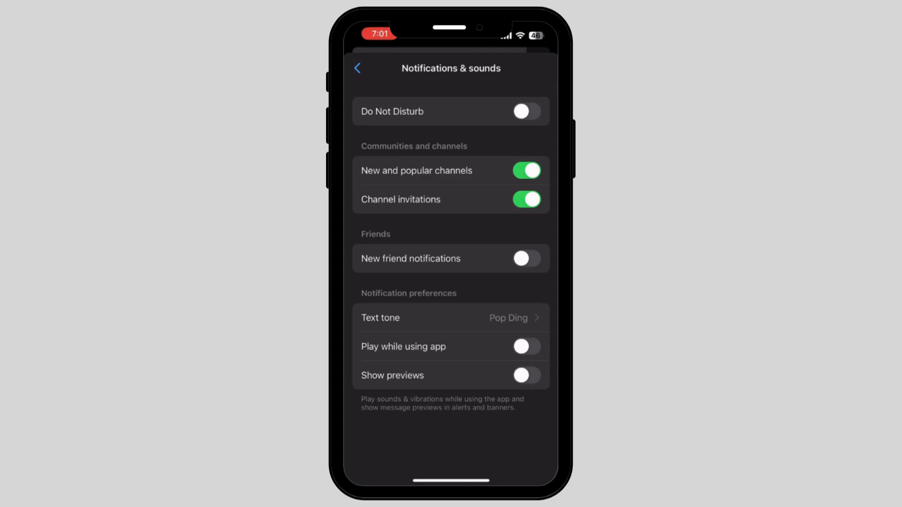
pyautogui.click(525, 375)
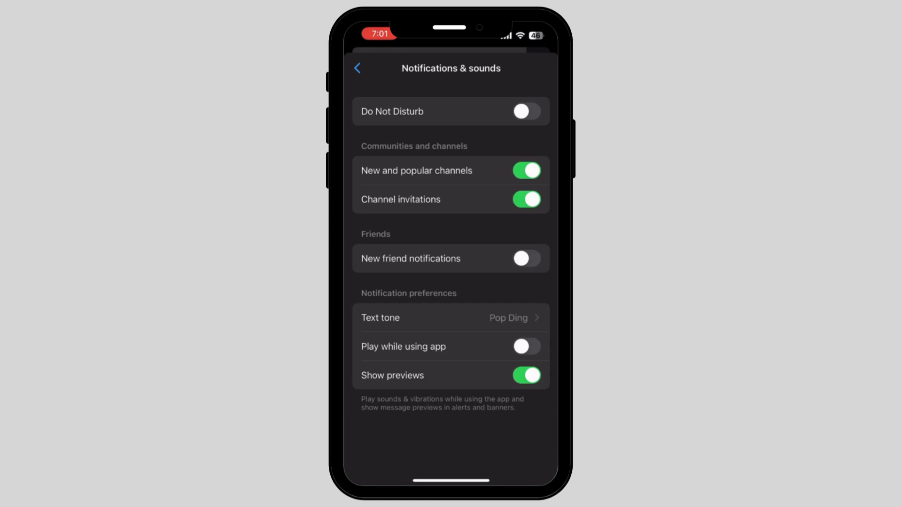
pyautogui.click(526, 346)
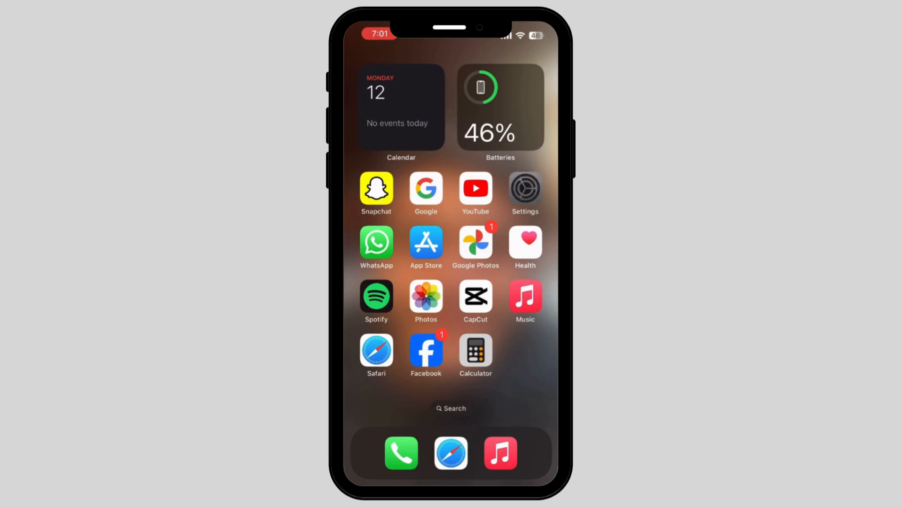
# Step: Search iOS Settings for 'Face' to reach Messenger's notification settings
pyautogui.click(450, 409)
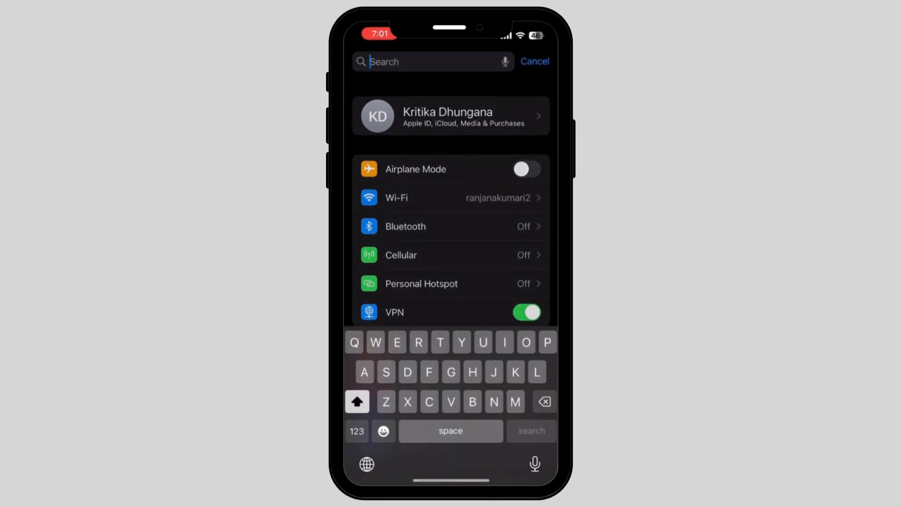
pyautogui.write('Face')
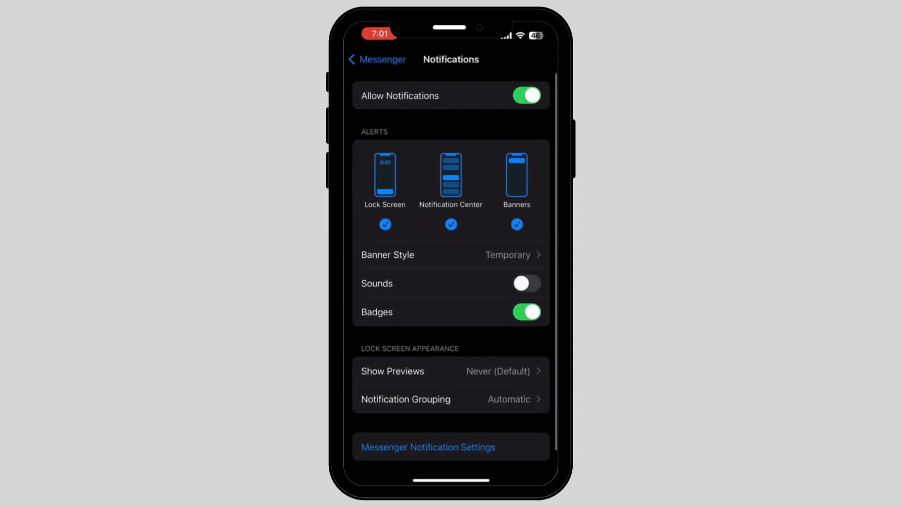
# Step: Scroll through Messenger's Notifications page confirming Allow Notifications is on
pyautogui.scroll(-3)
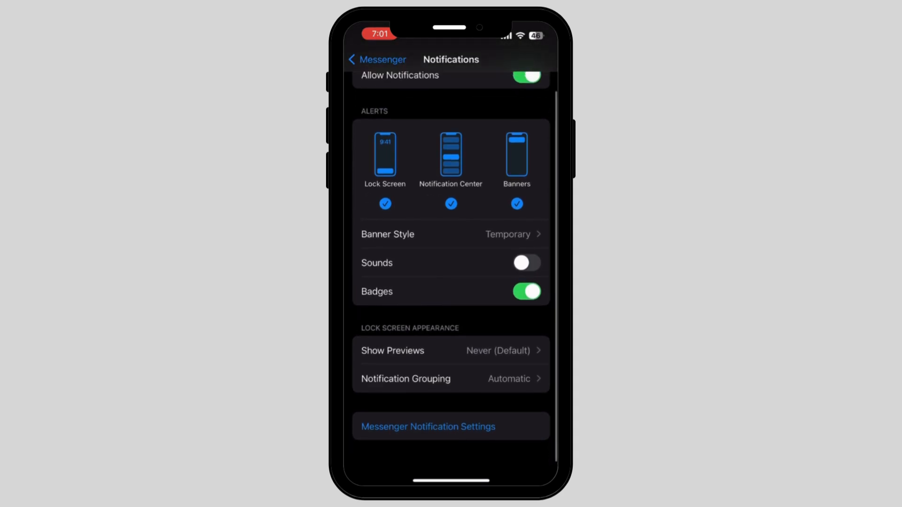
pyautogui.scroll(-3)
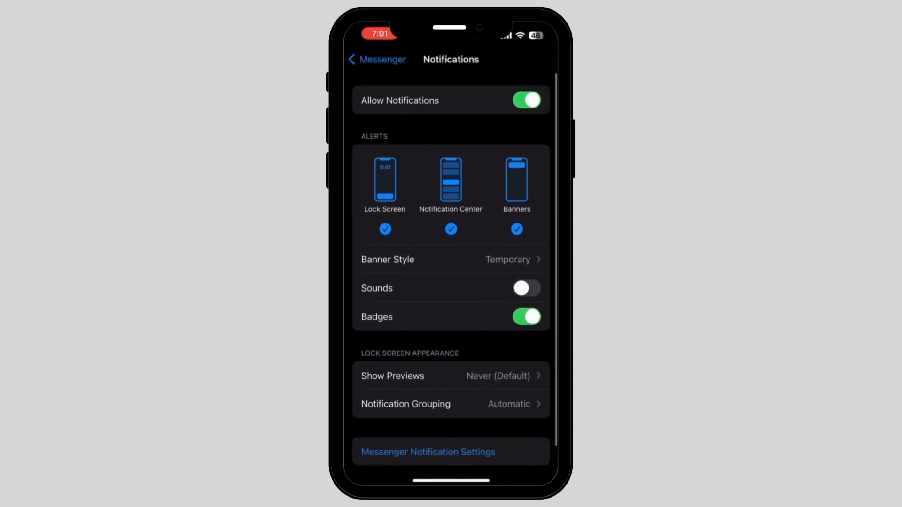